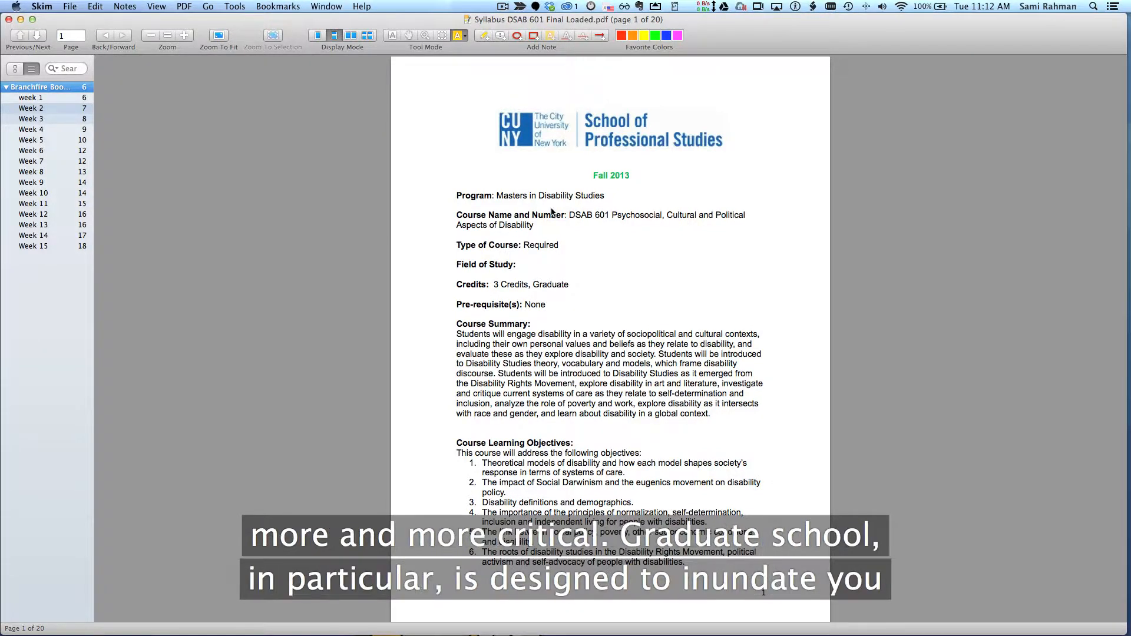
- Bring up the syllabus's Week 3 section in Skim and scroll through its readings
click(32, 118)
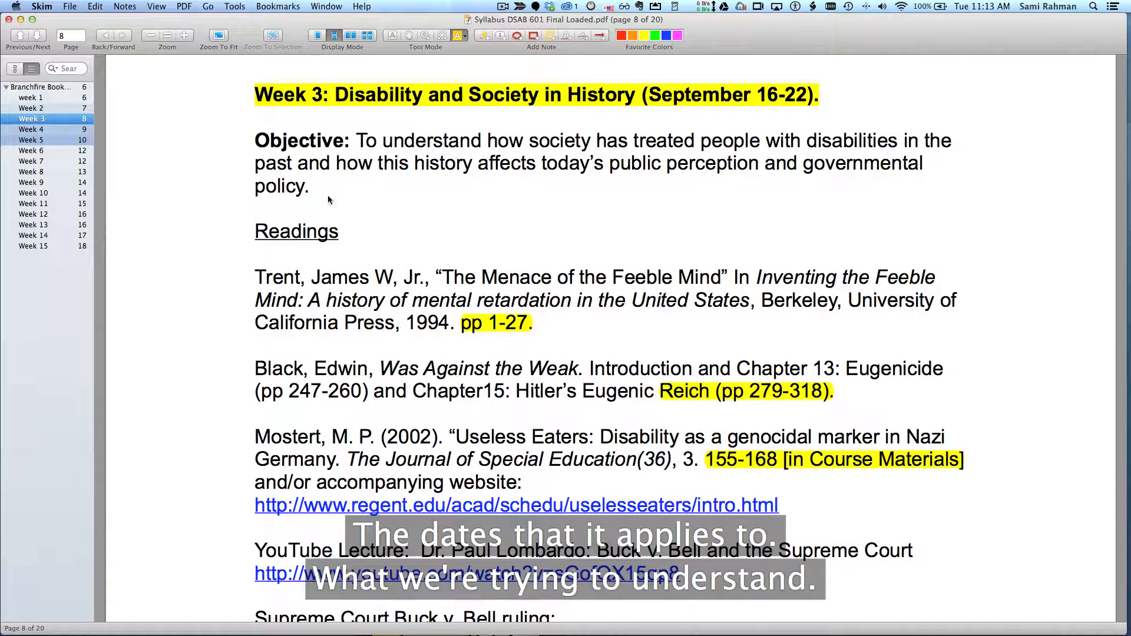
scroll(down, 3)
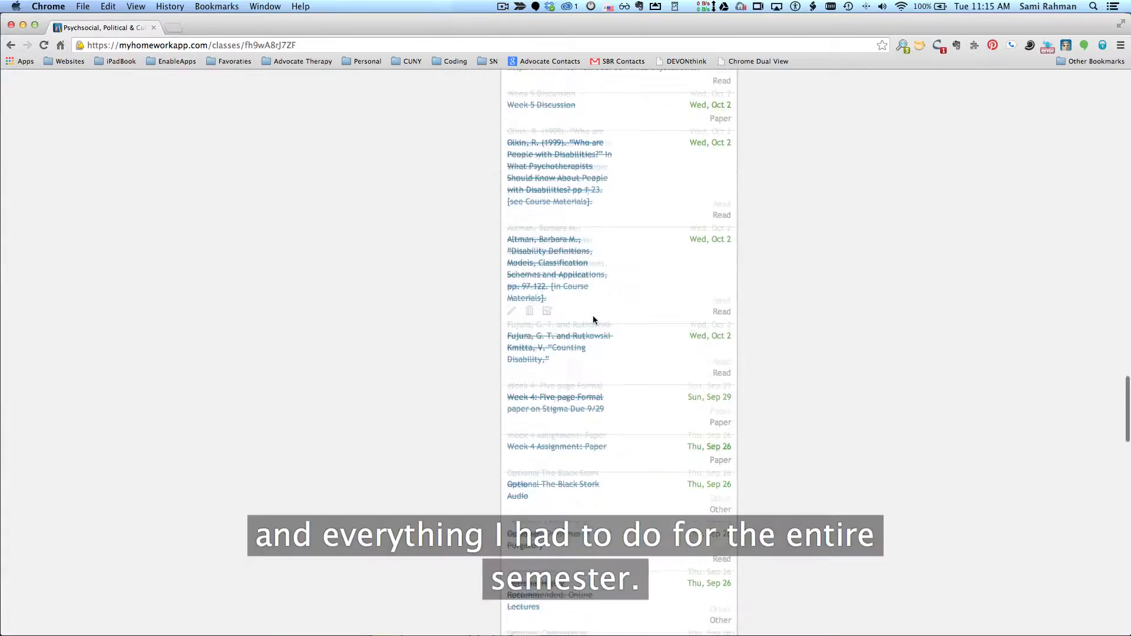
- Scroll down through the class's homework list
scroll(down, 3)
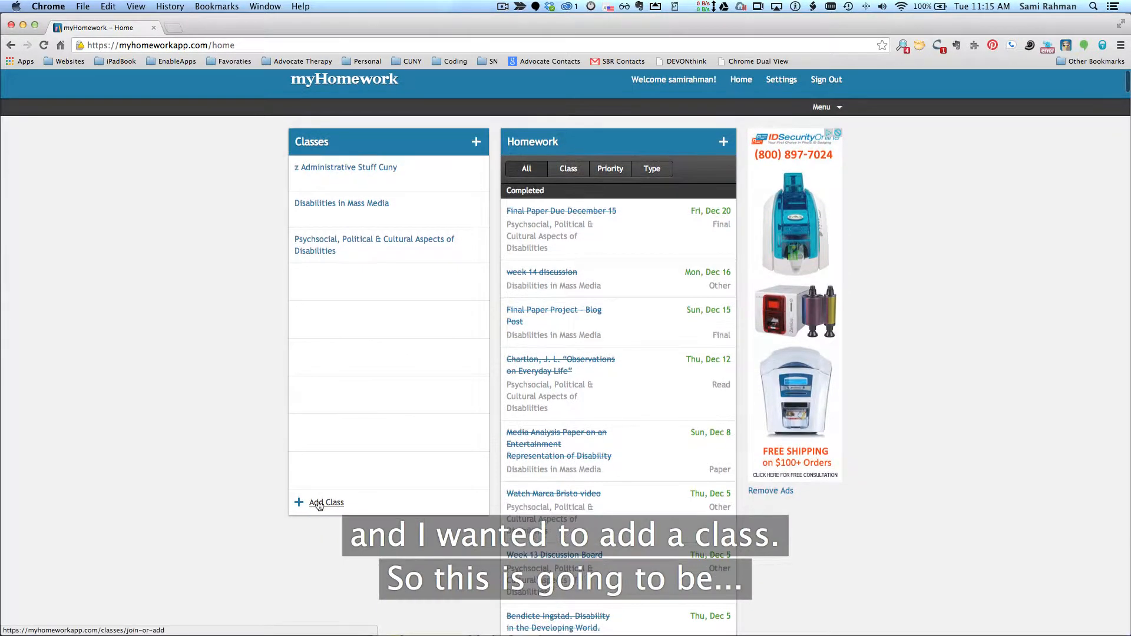
- Start adding a new class from the Classes list
click(325, 502)
text(602 Intro 2 to Disabilities)
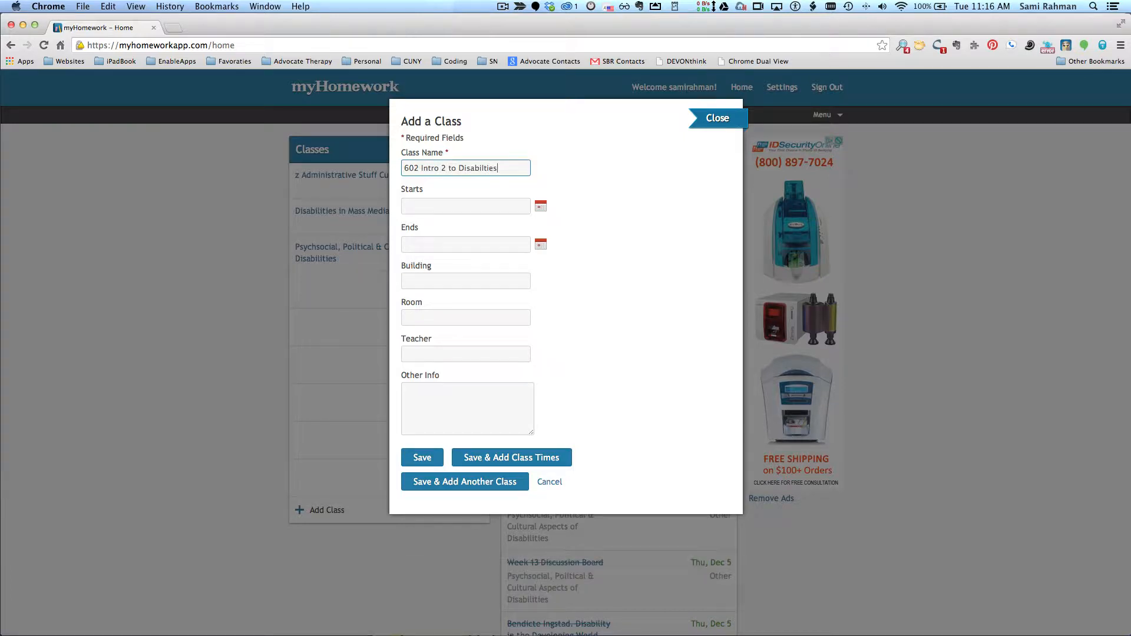
- Save the class 602 Intro 2 to Disabilities so it appears in the class list
click(422, 457)
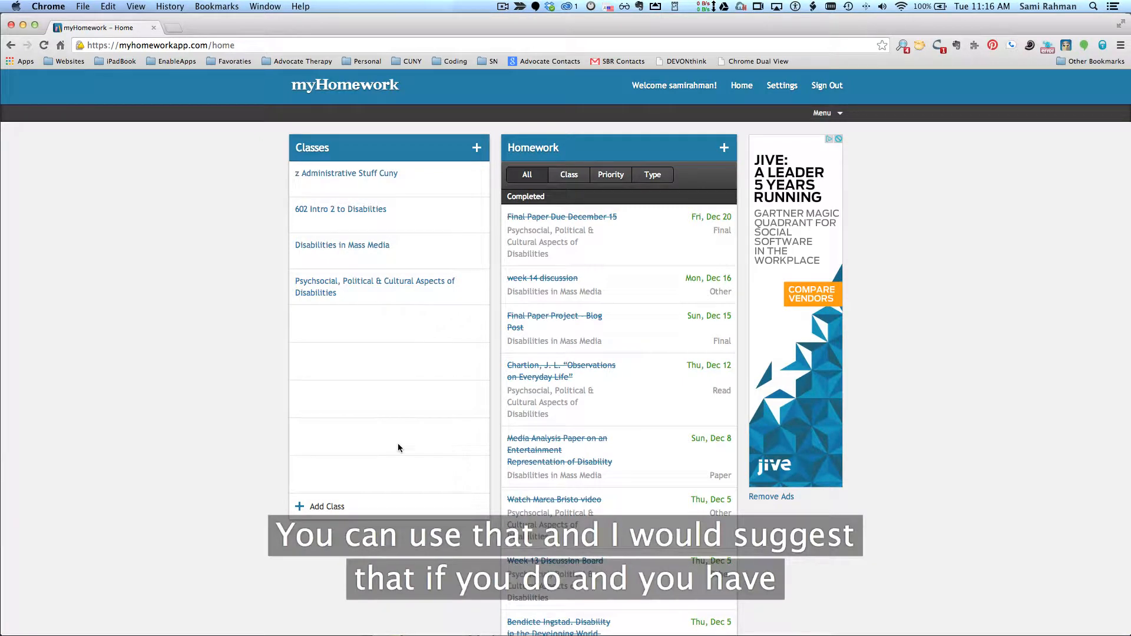
click(340, 209)
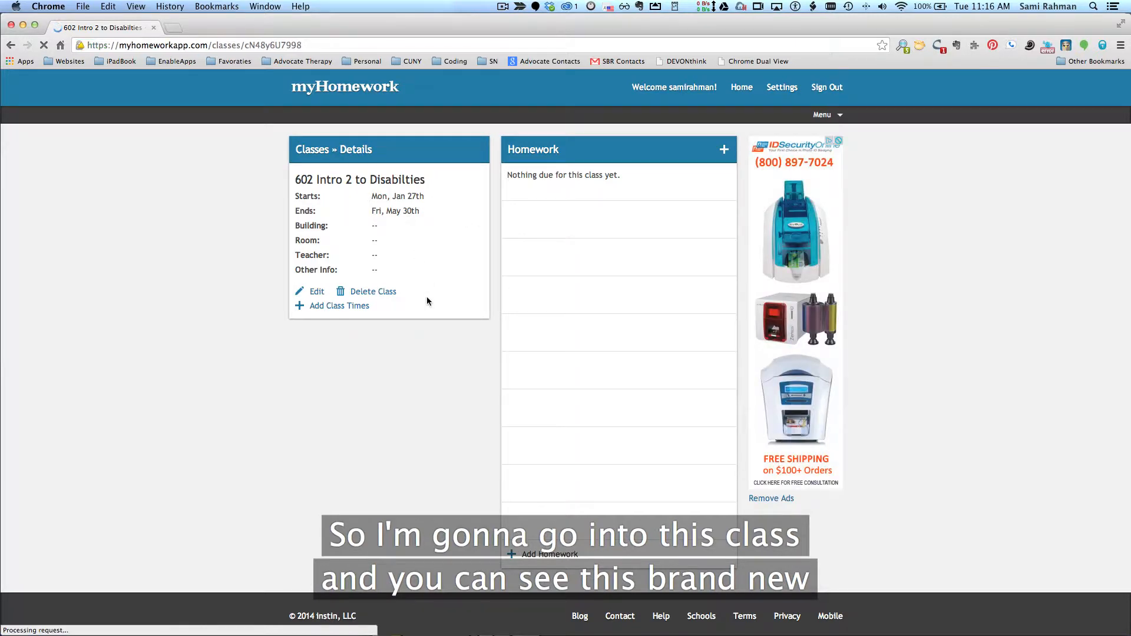
- Start a new homework entry from the class's Homework panel
click(548, 554)
text(Read Sylibus)
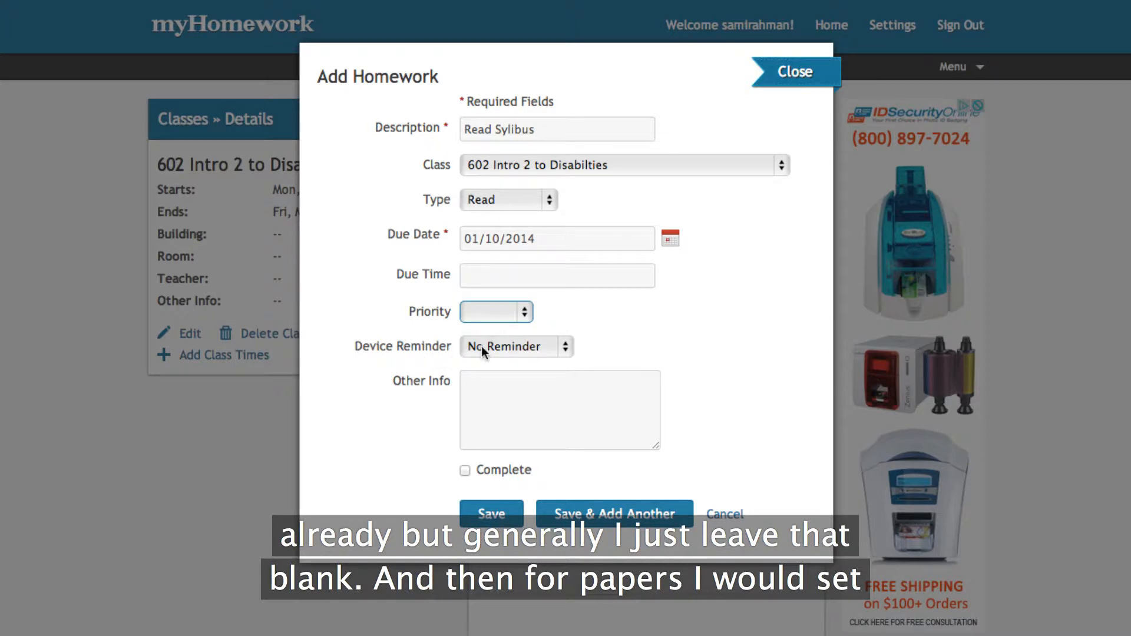
- Save the Read Sylibus assignment due 01/10/2014 and begin another entry
click(559, 409)
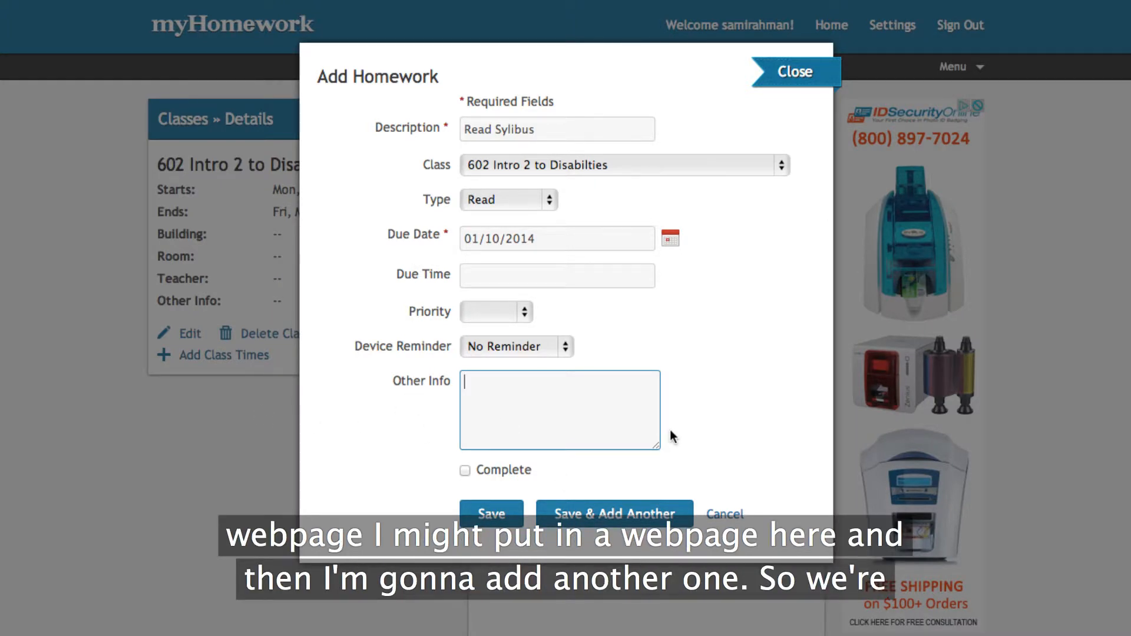
click(612, 513)
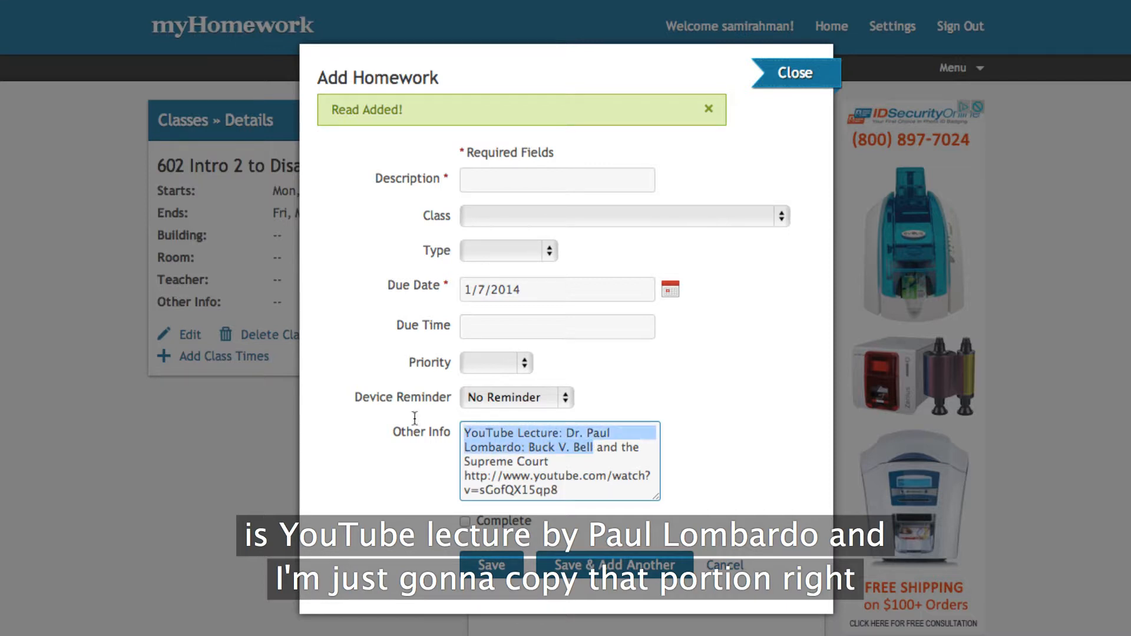
- Move on to entering the YouTube lecture title for the new homework
click(793, 72)
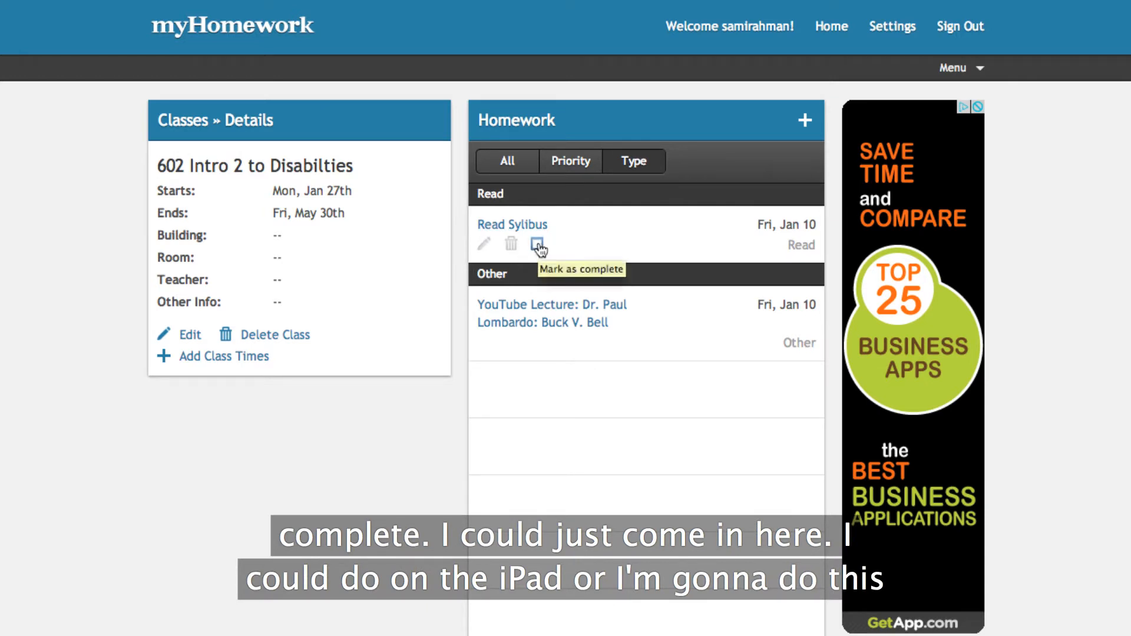
- Mark the Read Sylibus homework as complete
click(537, 244)
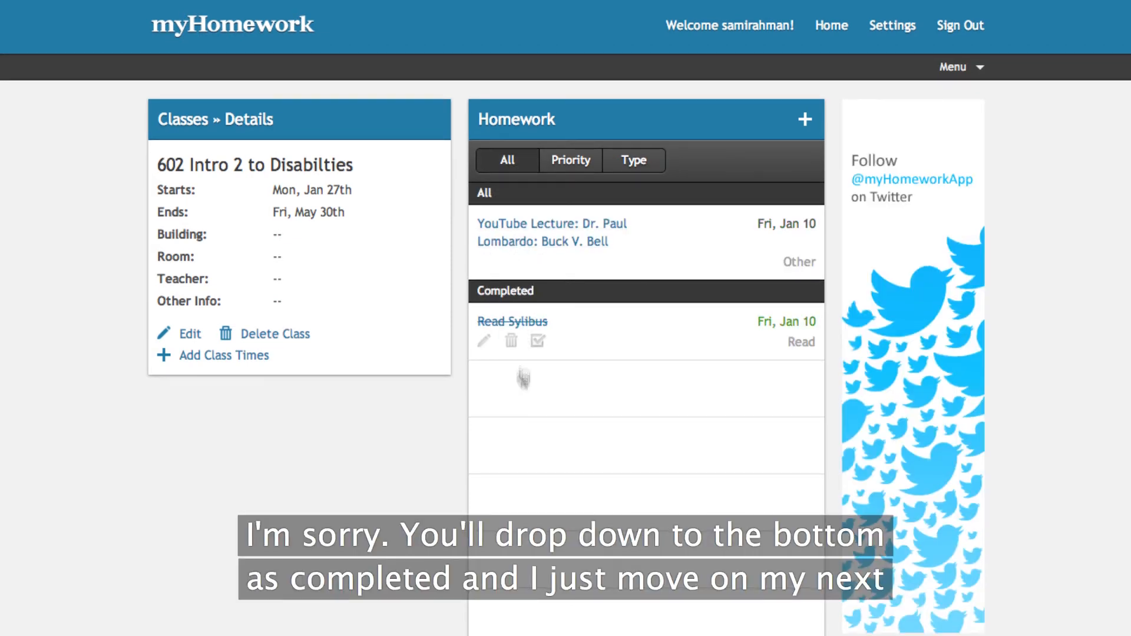